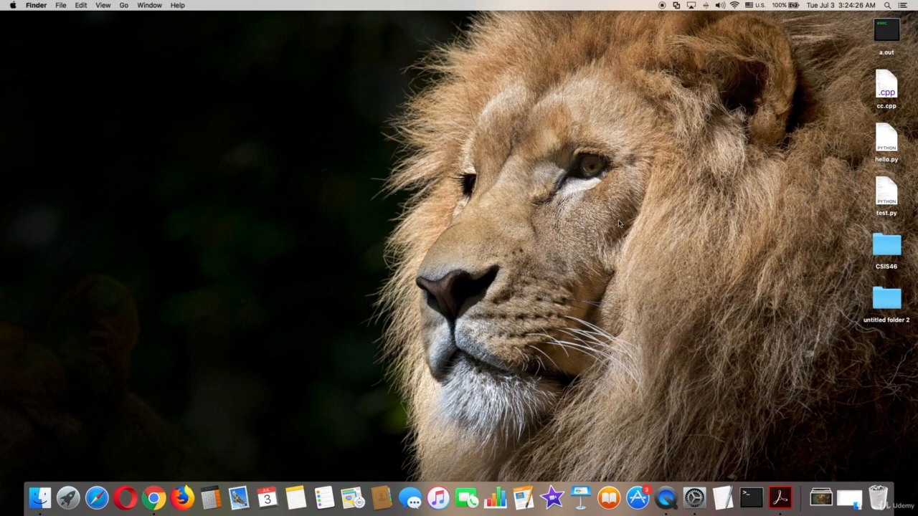
mouse_move(392, 185)
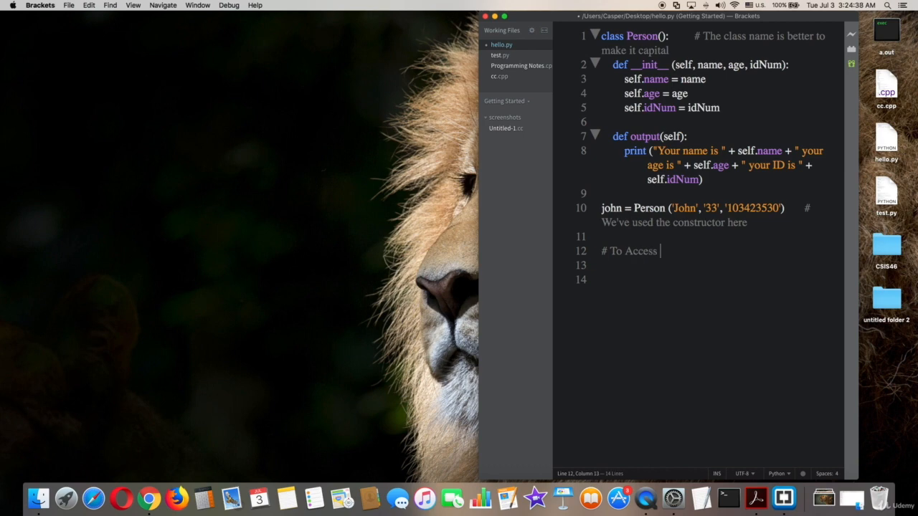
- Finish the member-access comment, add print (john.name), and add a comment about the dot operator
type("class object's variable or function")
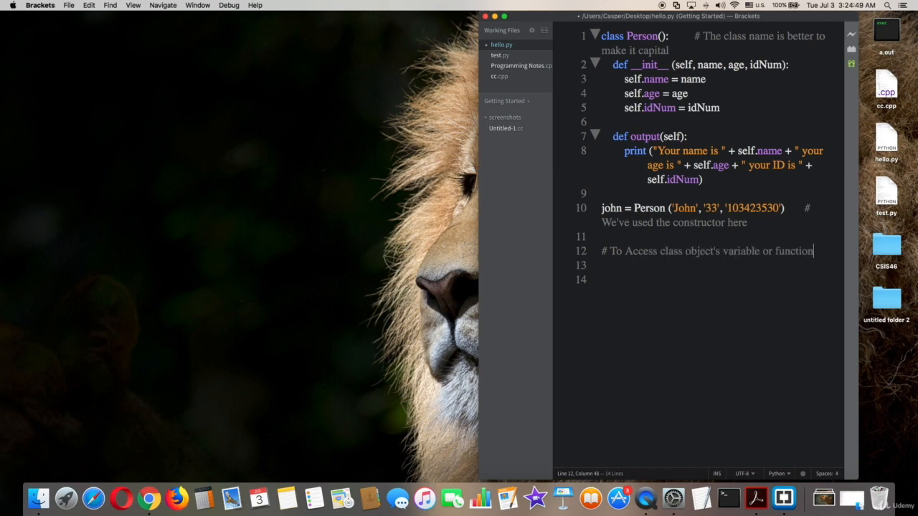
key("Enter")
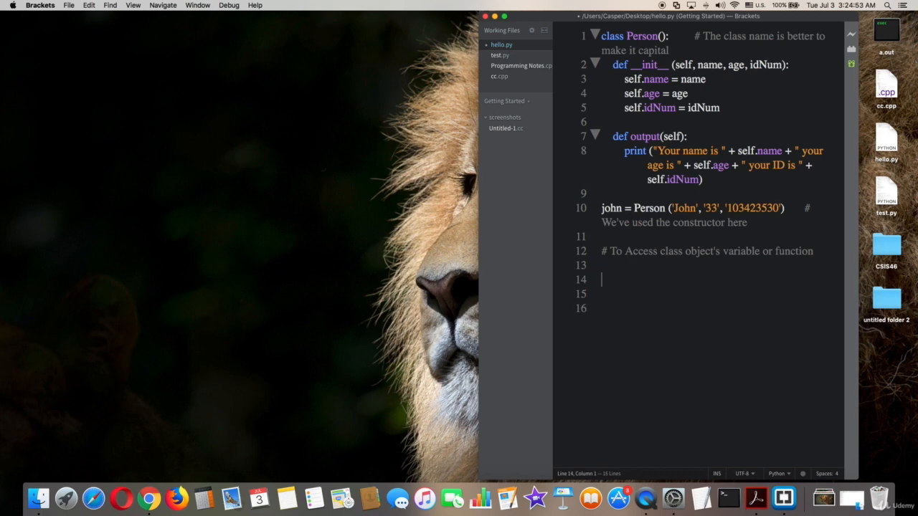
type("joh")
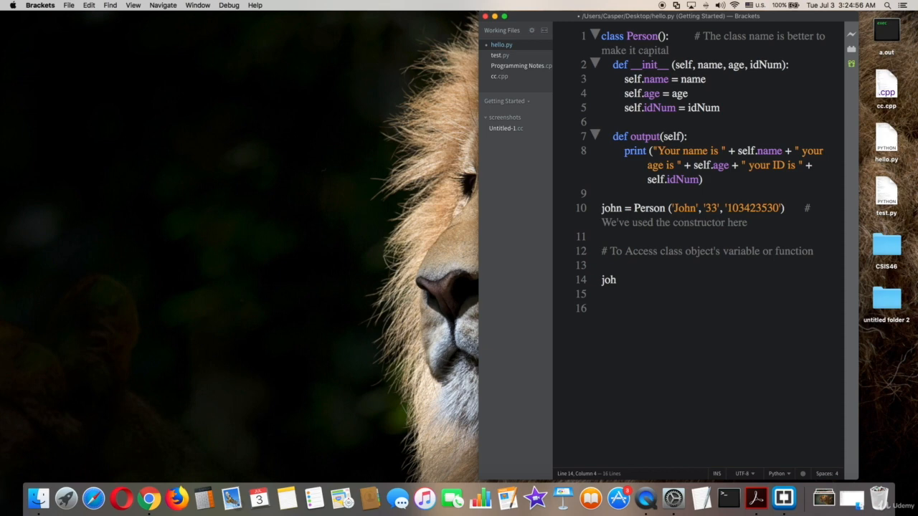
type("n.name")
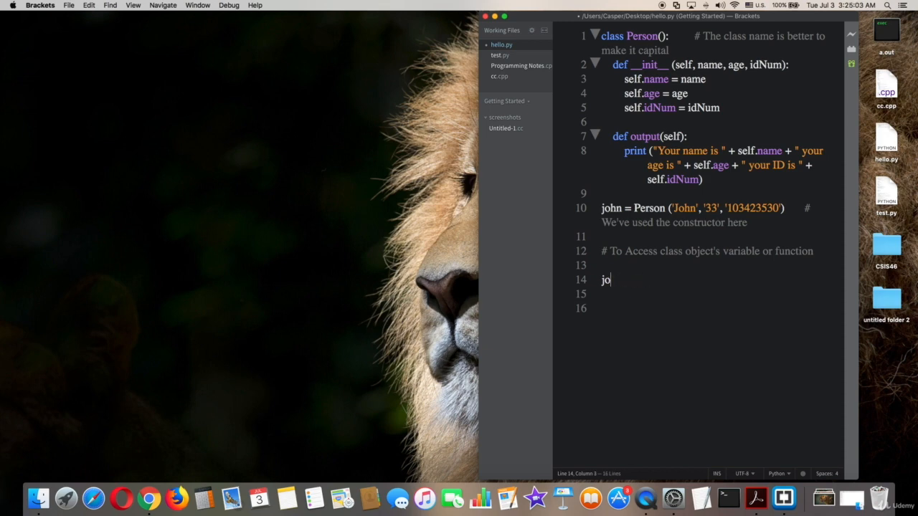
type("print (jp)")
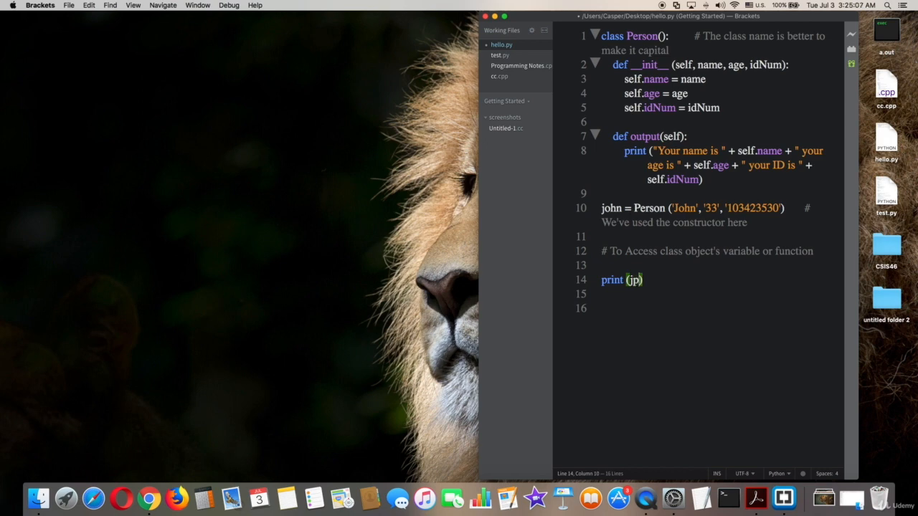
type("ohn.name")
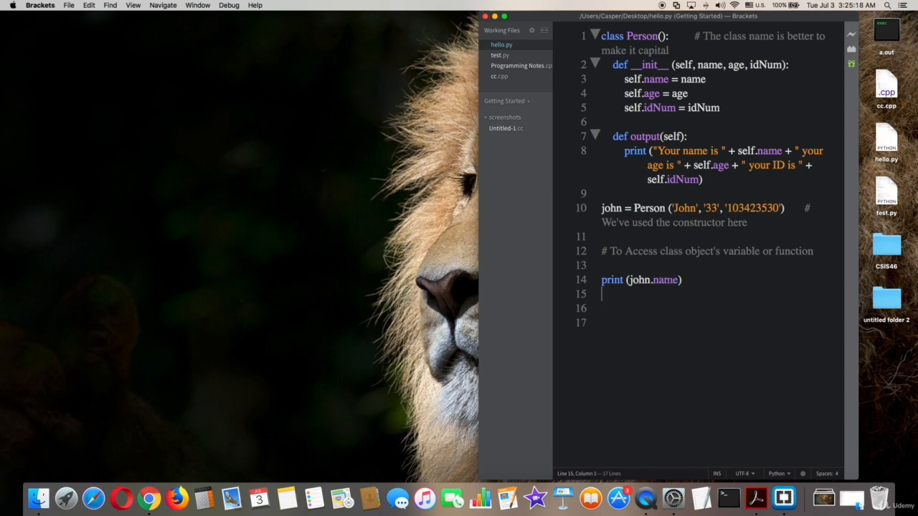
type("# We use the dot to access a variable or a function")
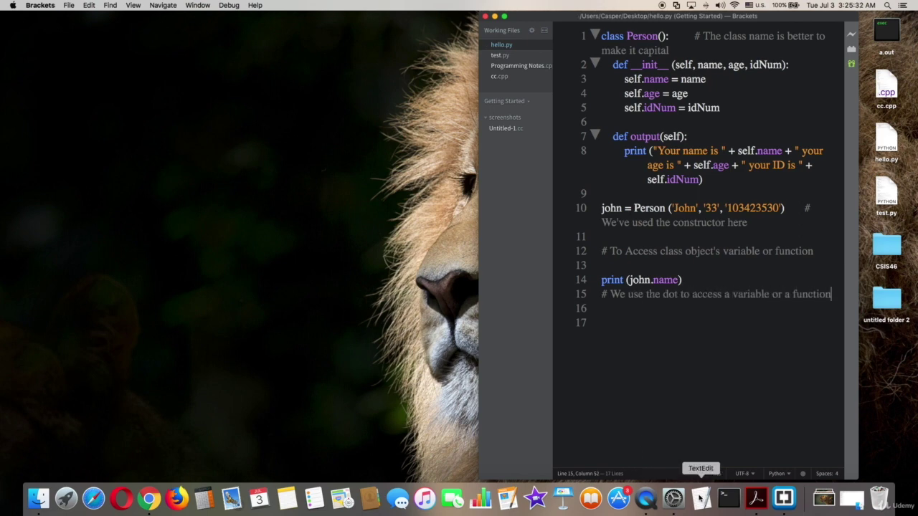
- Switch to Terminal and run python3 /Users/Casper/Desktop/hello.py to print John
left_click(725, 498)
type("python3 /Users/Casper/Desktop/hello.py")
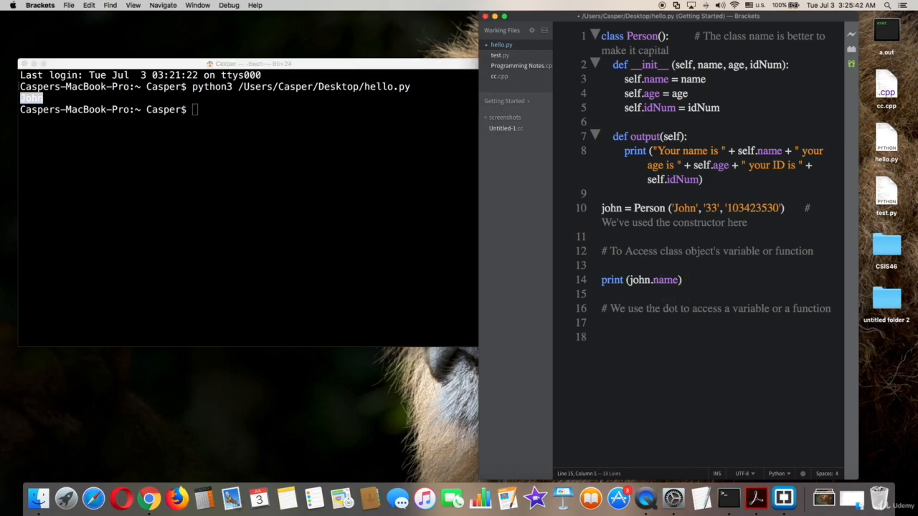
- Add print (john.age) and print (john.idNum) lines to hello.py
type("print ()")
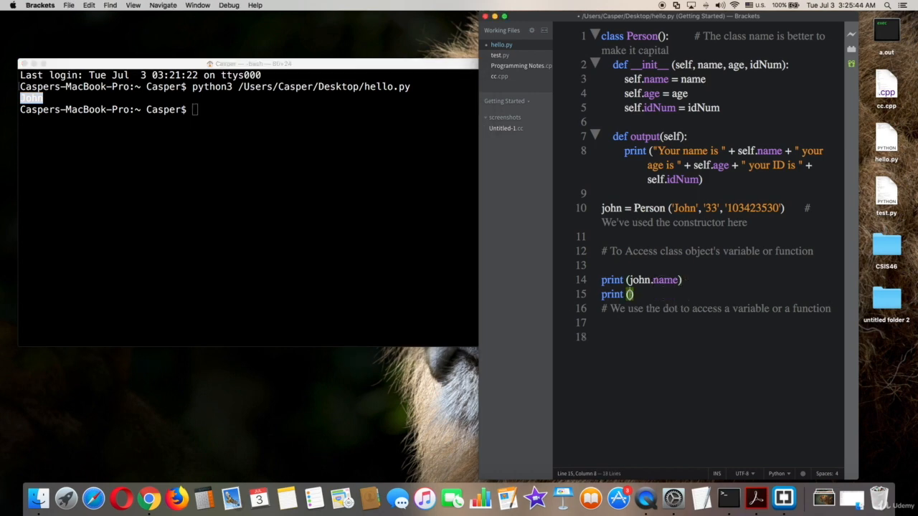
type("john.")
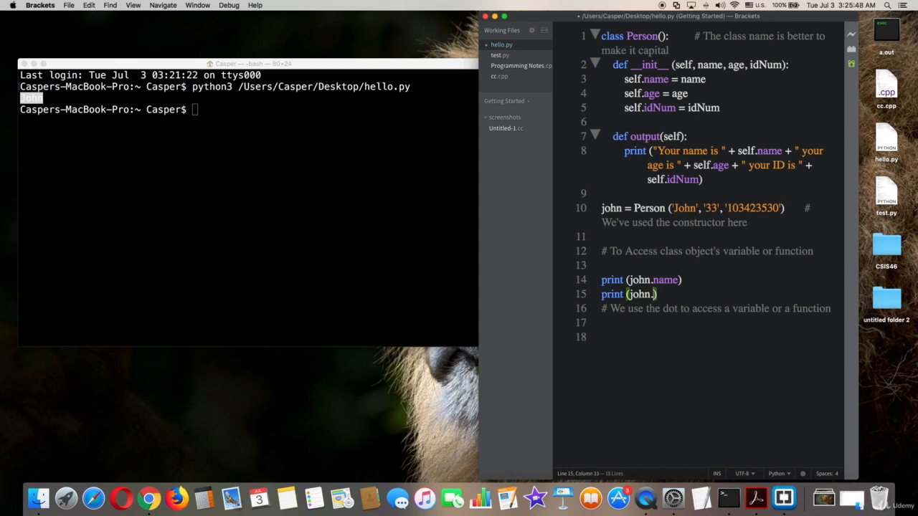
type("age")
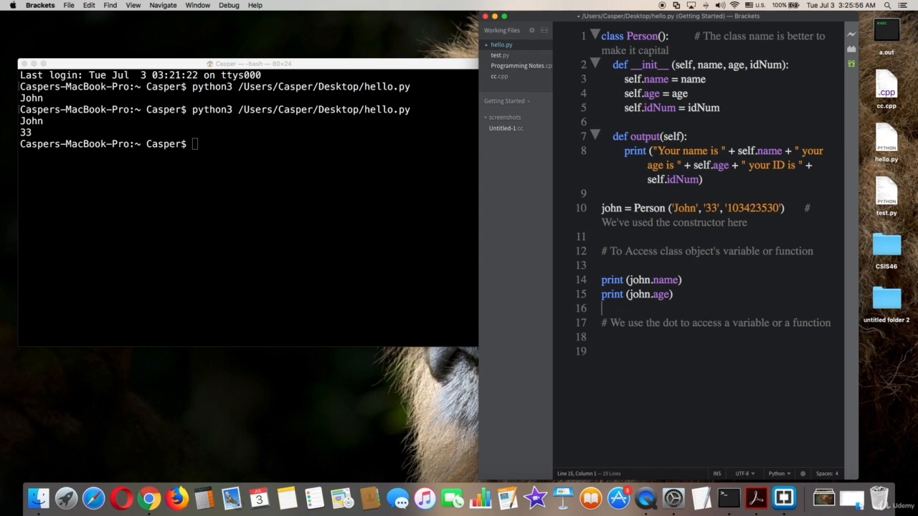
type("print ()")
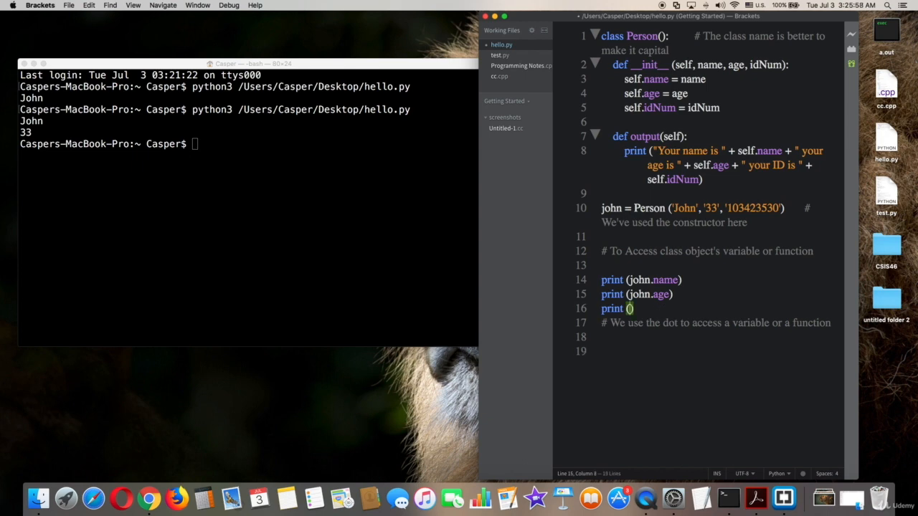
type("john.")
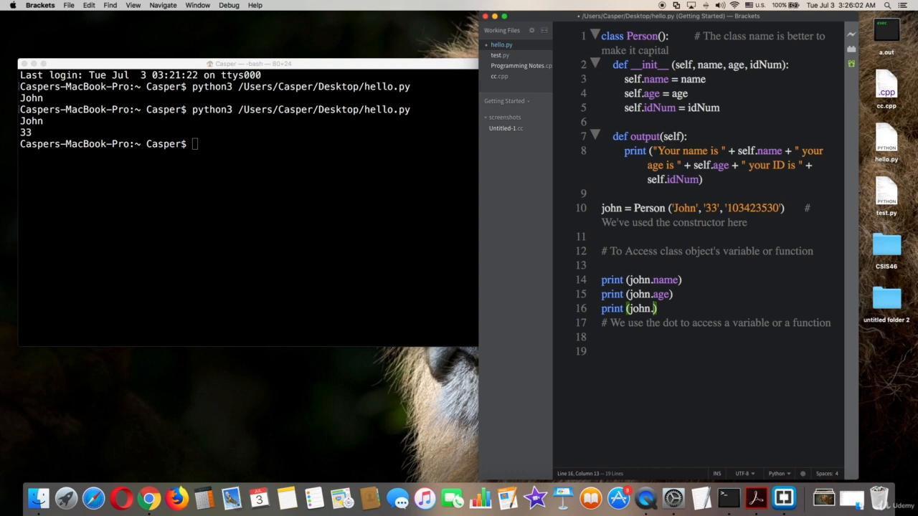
type("idNum")
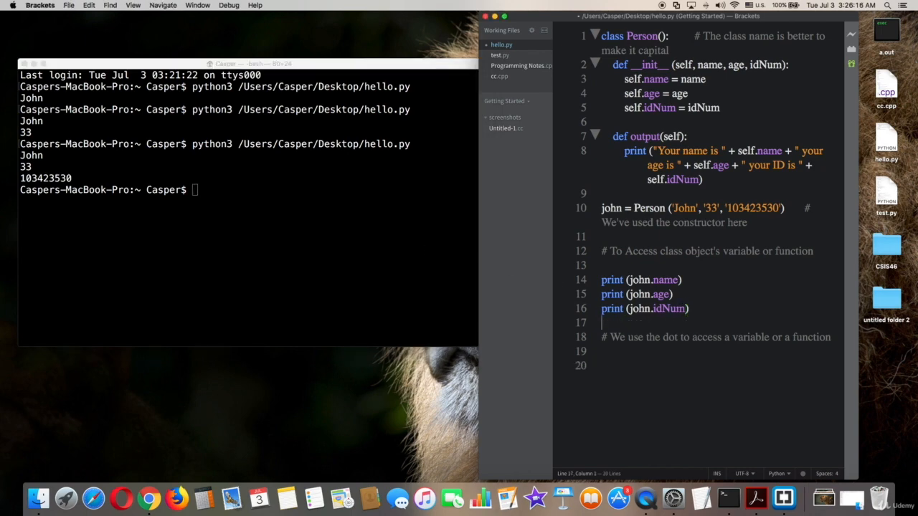
- Start a new line reading print (john.ou to call the output method
type("print")
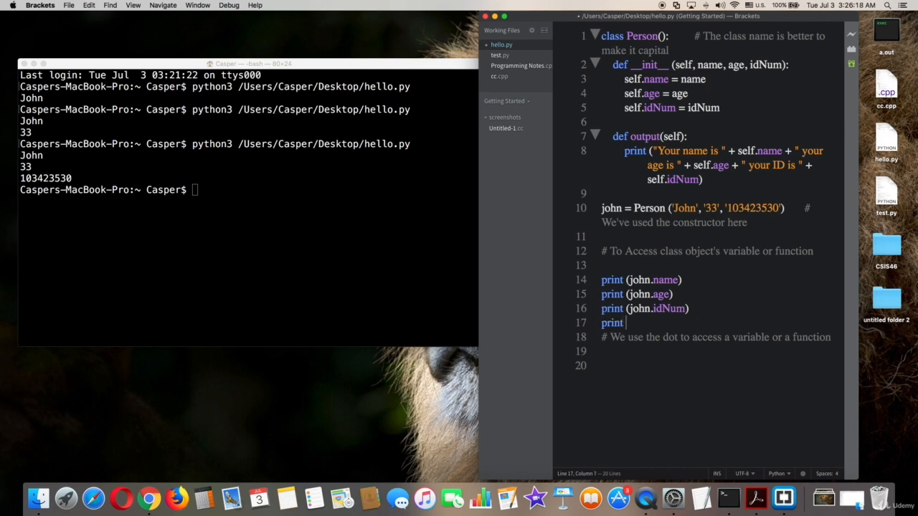
type("(john)")
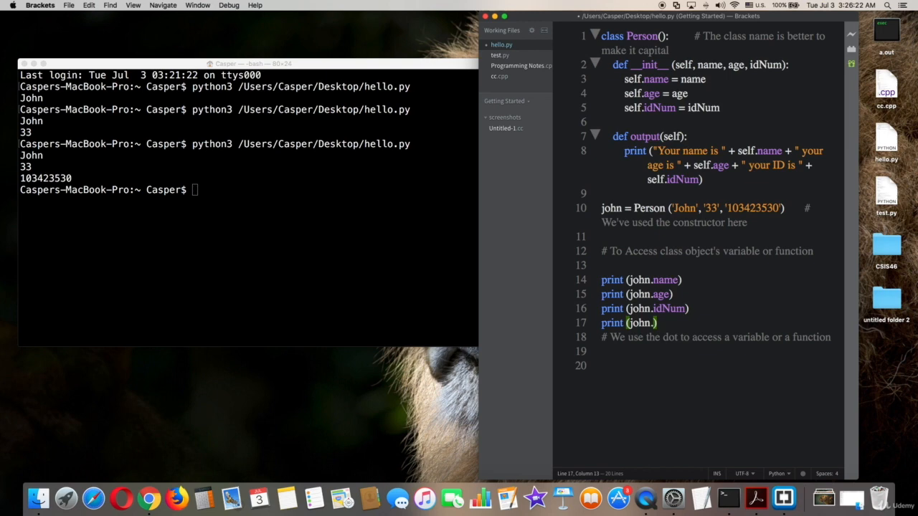
type("ou")
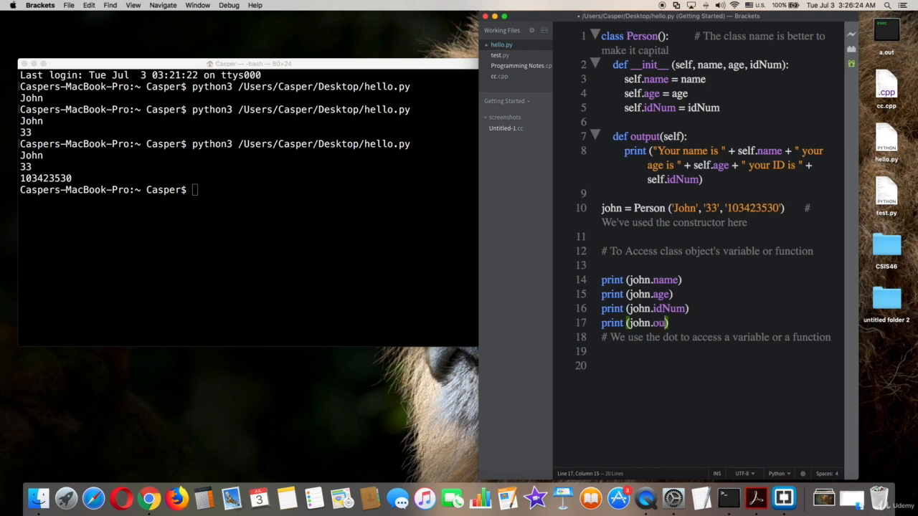